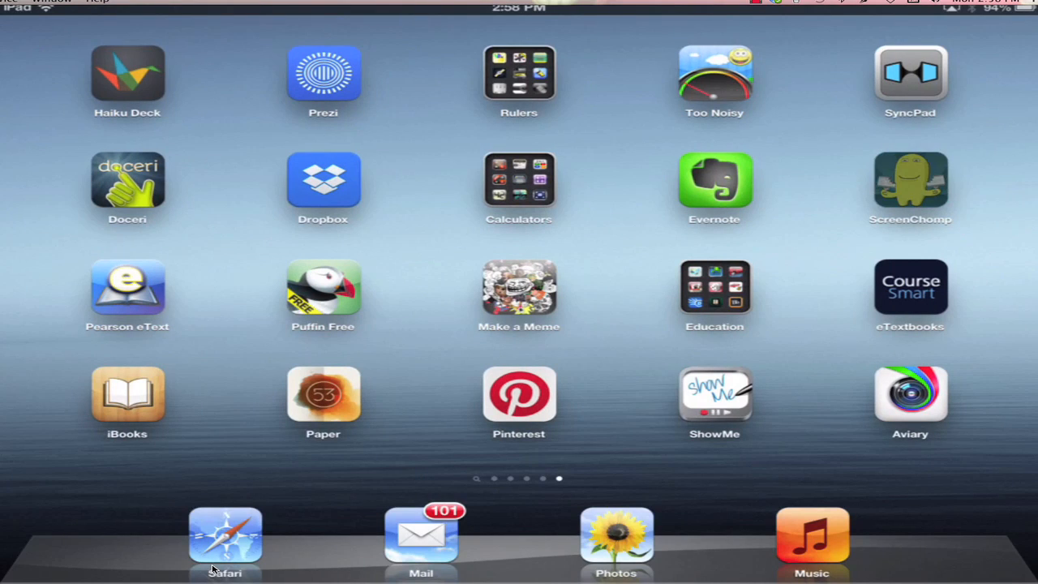
# Step: Launch ScreenChomp from the home screen to reach its blank whiteboard canvas
pyautogui.click(911, 181)
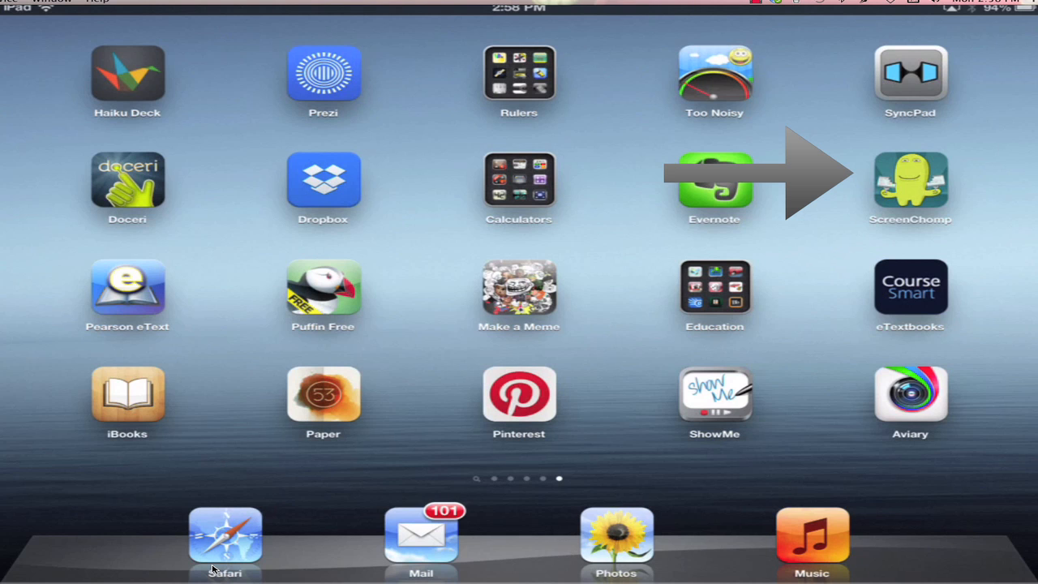
pyautogui.click(911, 181)
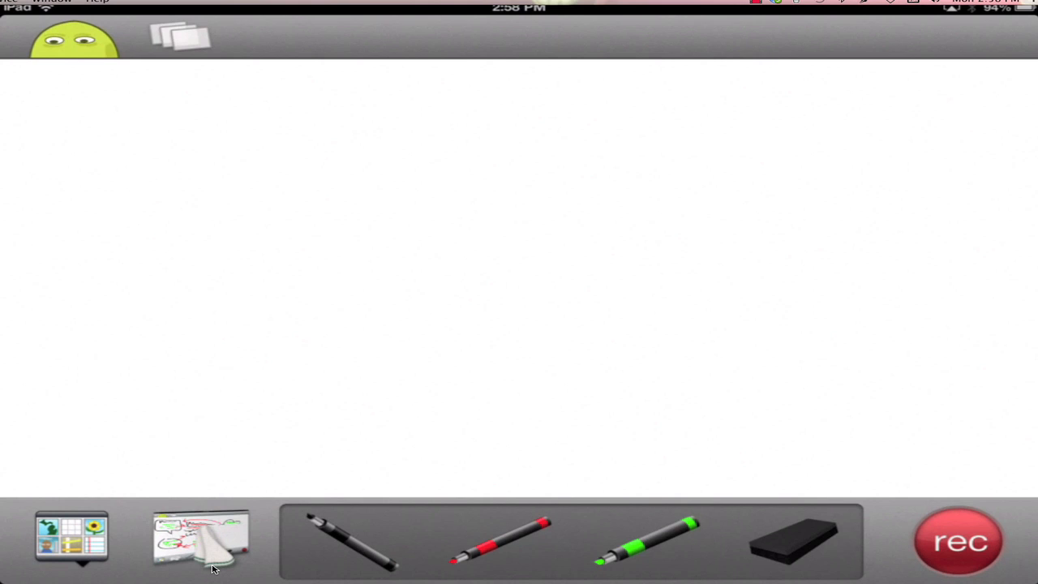
# Step: Select the black pen and start the recording countdown from 3
pyautogui.click(354, 552)
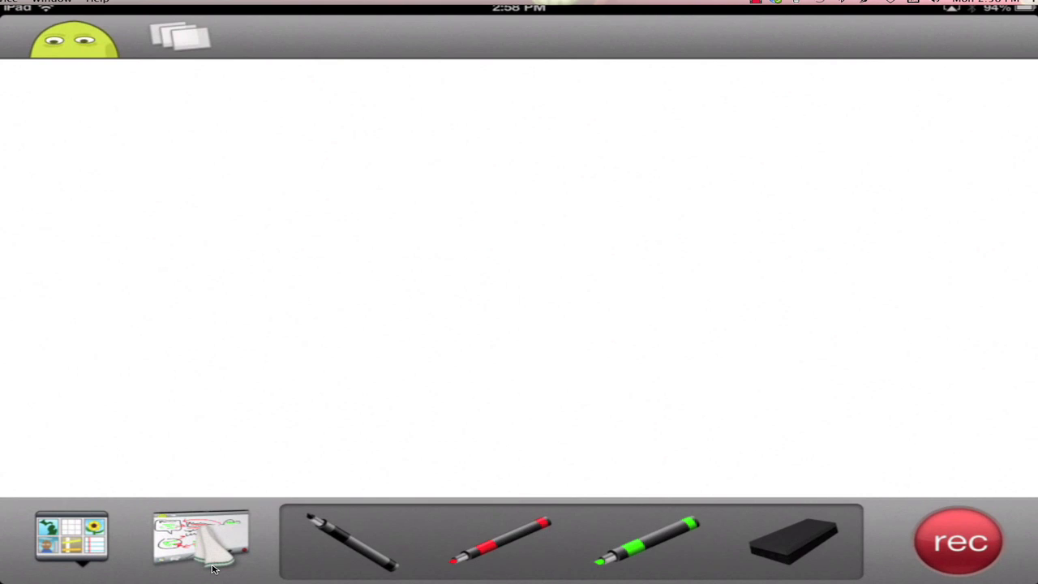
pyautogui.click(947, 541)
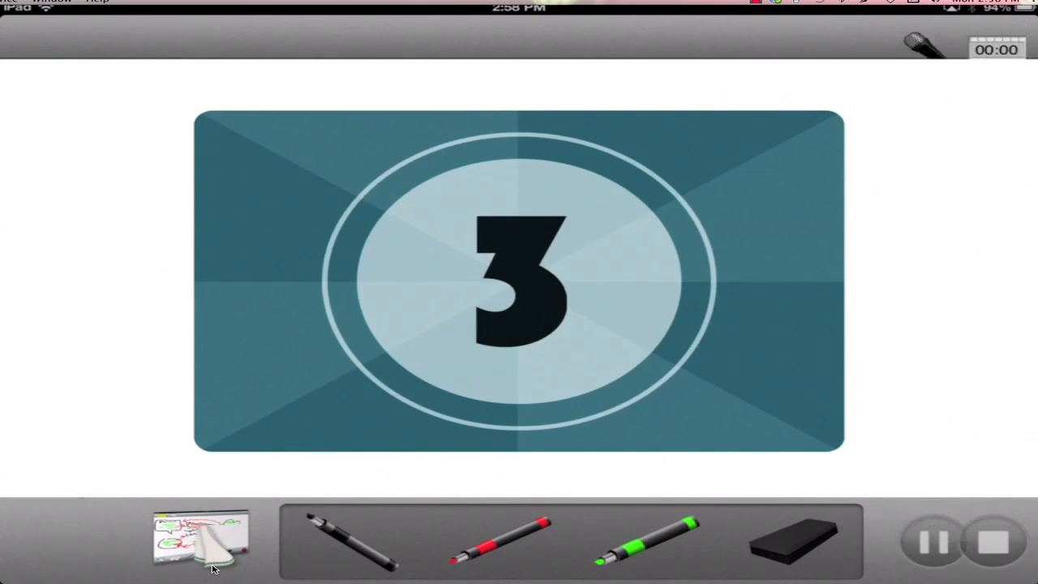